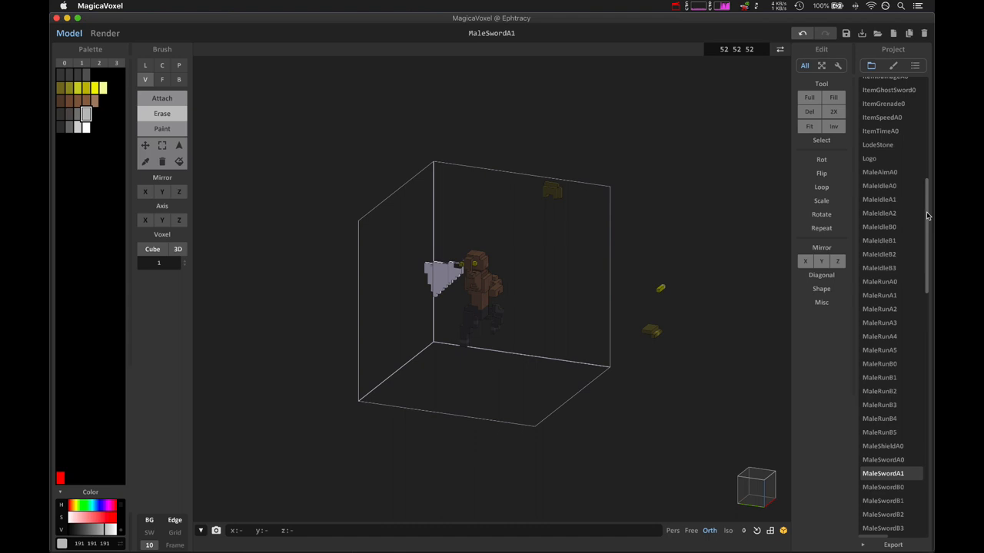
mouse_move(666, 454)
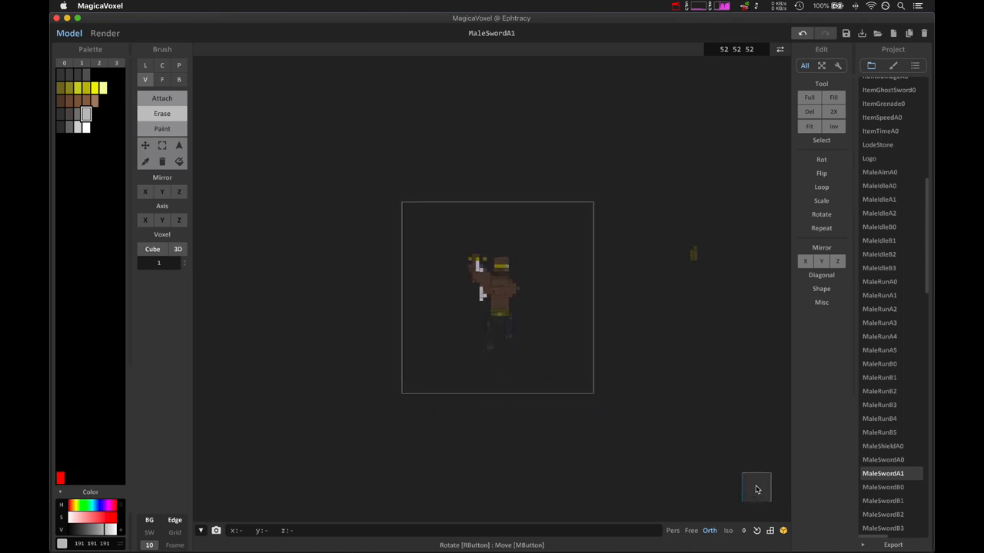
mouse_move(754, 487)
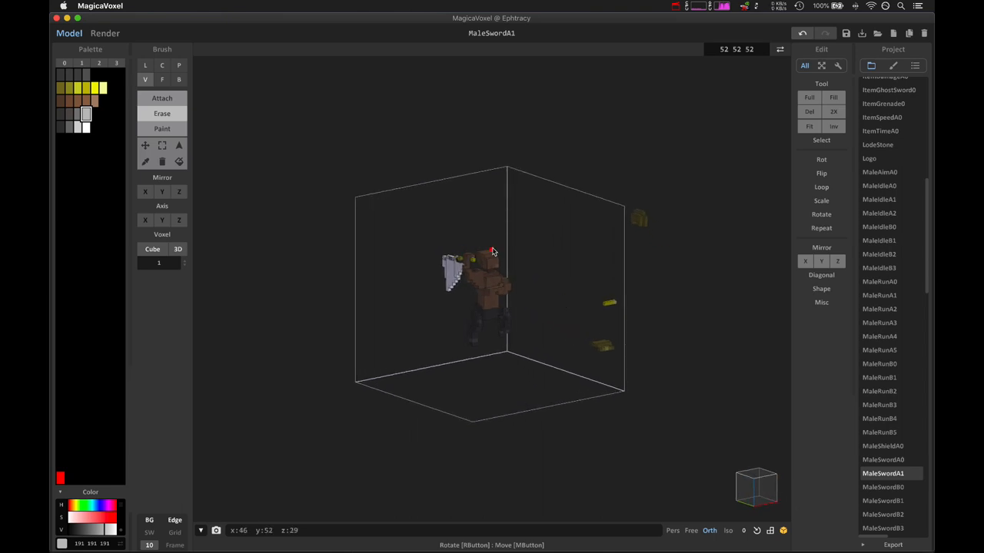
mouse_move(588, 289)
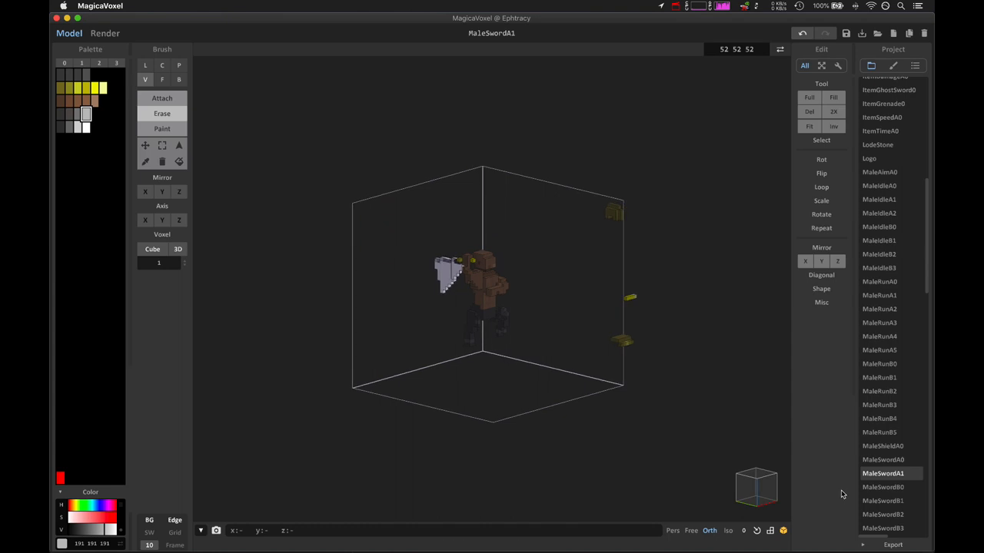
mouse_move(450, 303)
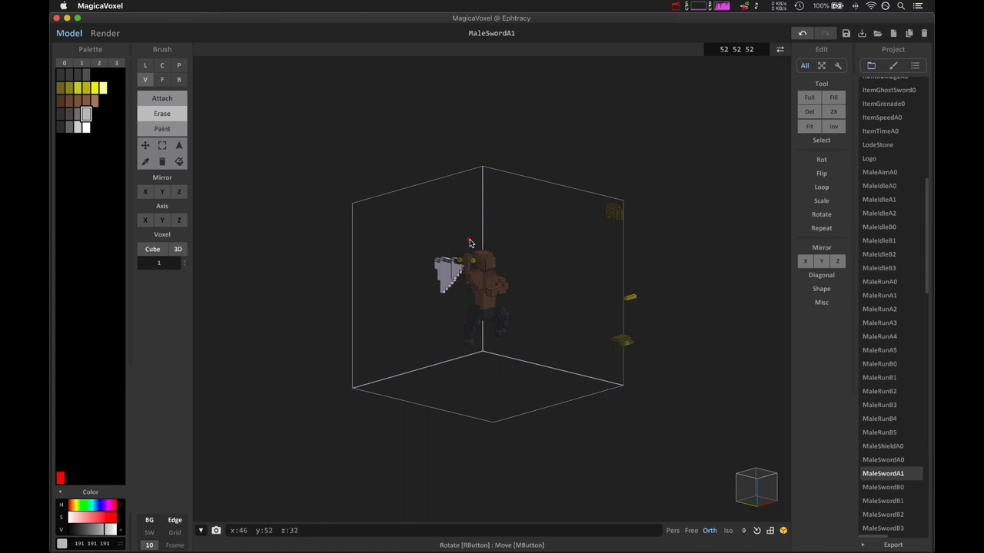
mouse_move(737, 451)
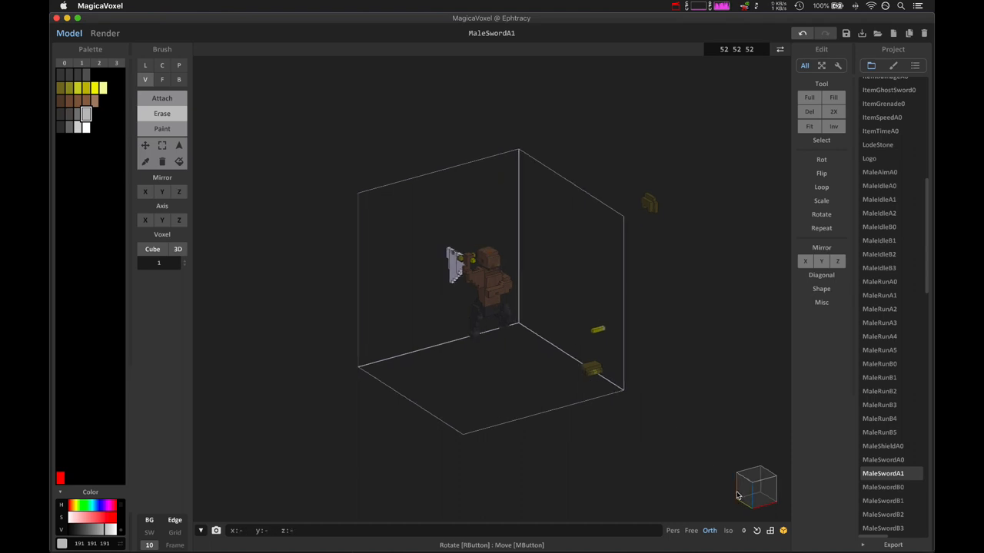
mouse_move(661, 484)
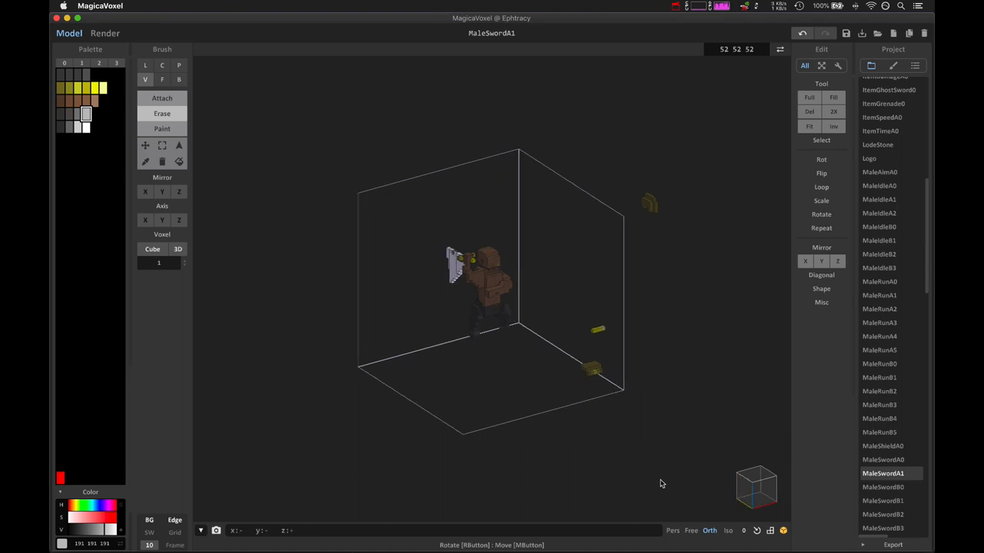
mouse_move(899, 187)
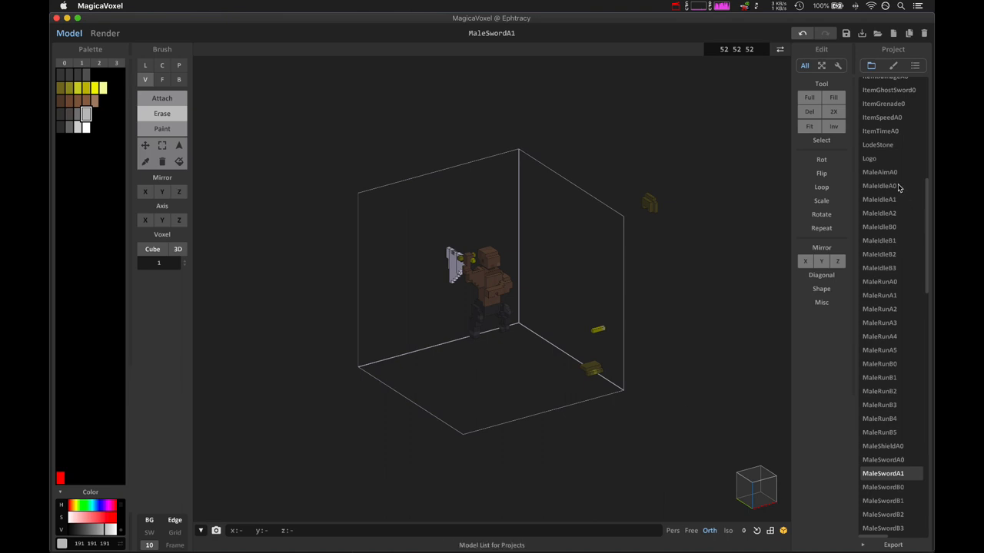
Preview poses MaleIdleA0, MaleIdleA2, MaleIdleB1, MaleRunA2, then settle on MaleRunA3
click(879, 185)
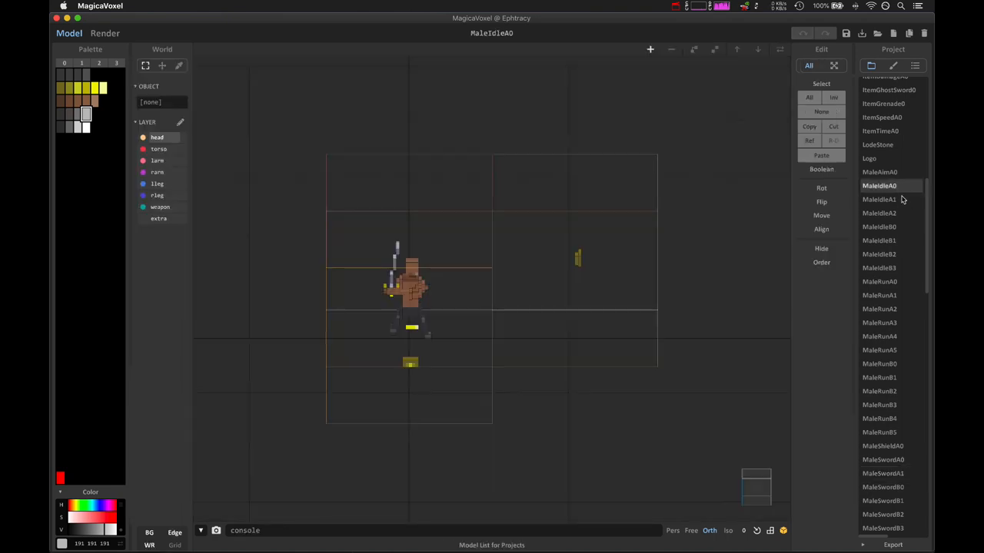
click(878, 213)
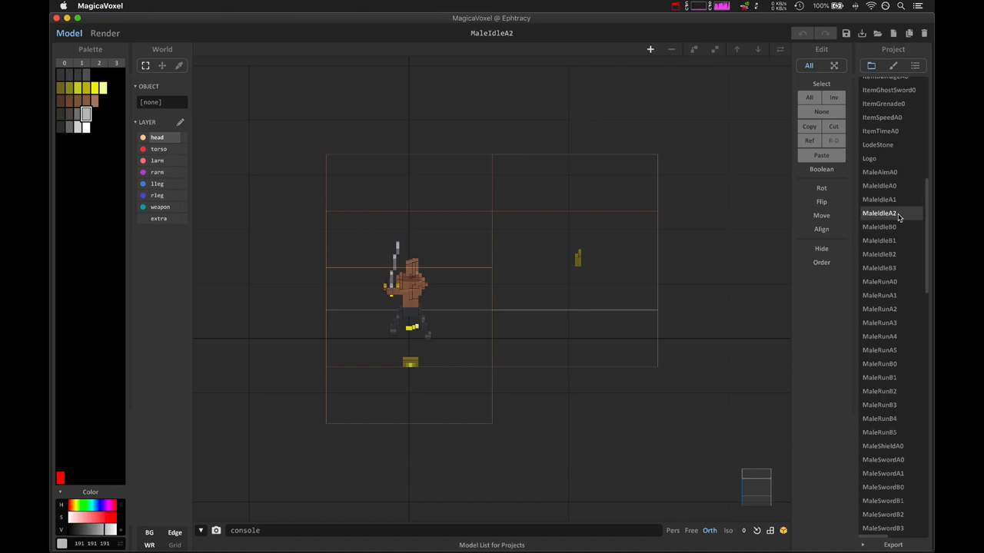
click(879, 240)
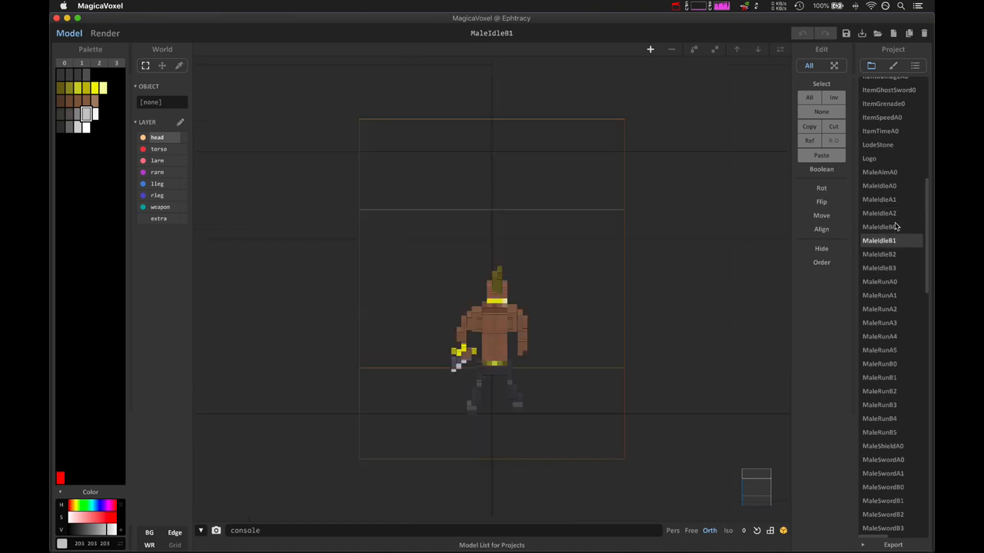
click(878, 309)
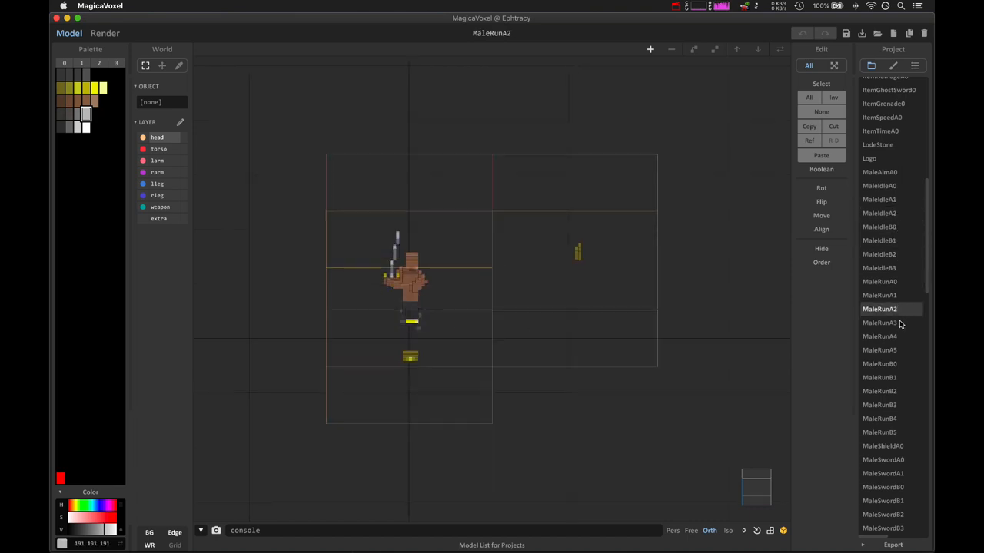
click(879, 322)
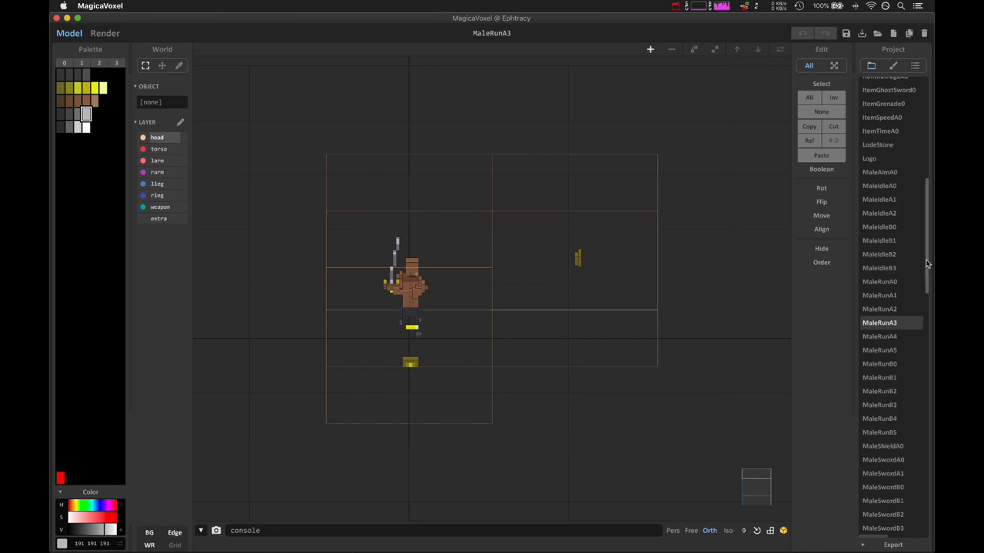
scroll(down, 3)
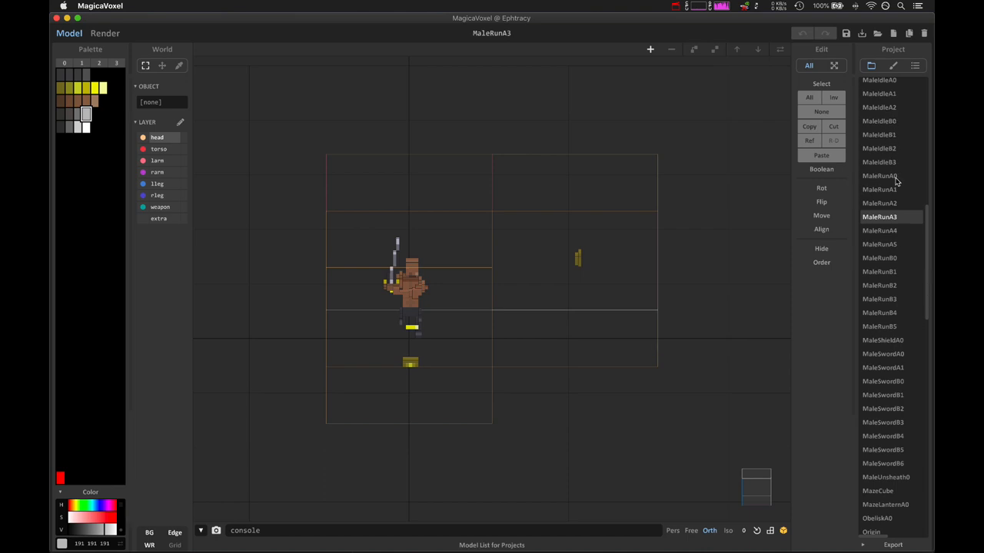
mouse_move(895, 423)
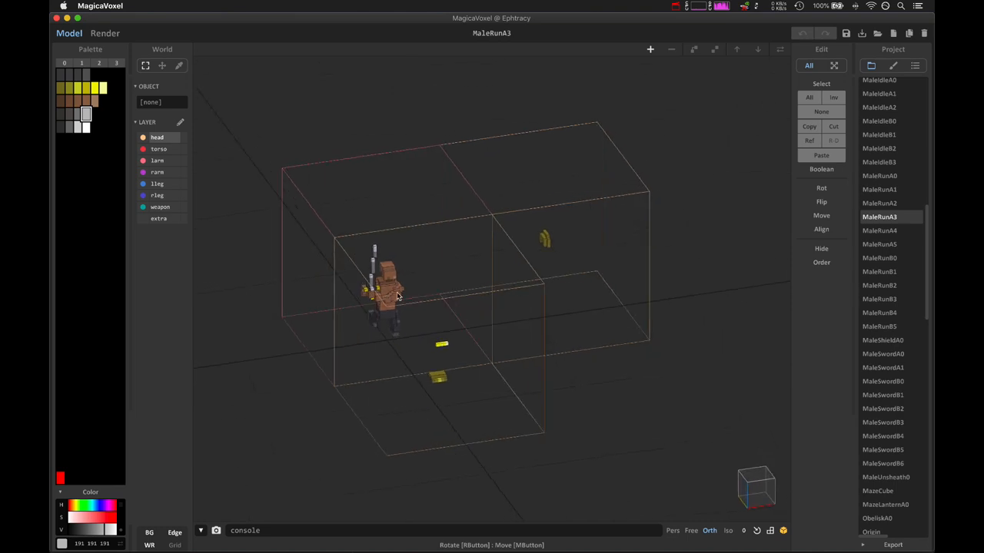
mouse_move(384, 295)
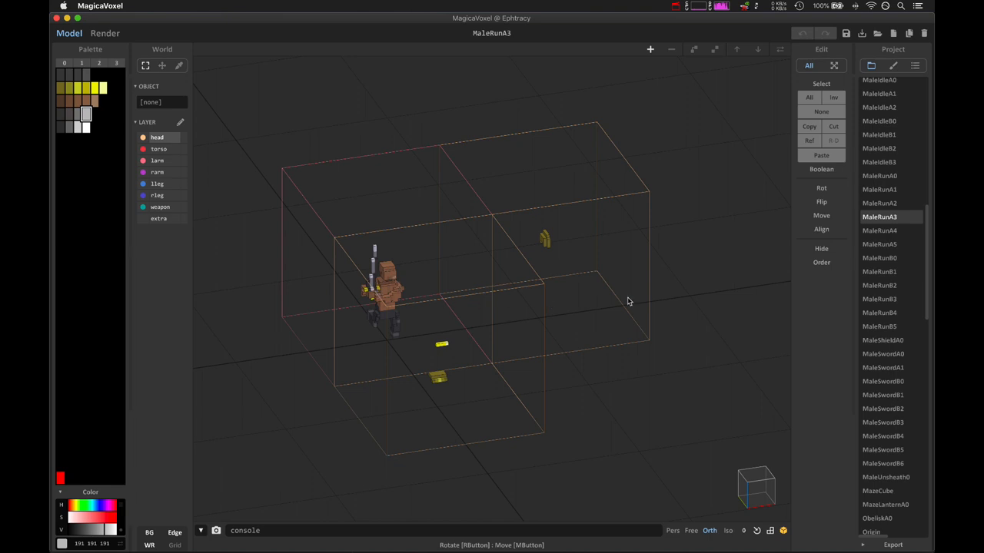
mouse_move(929, 292)
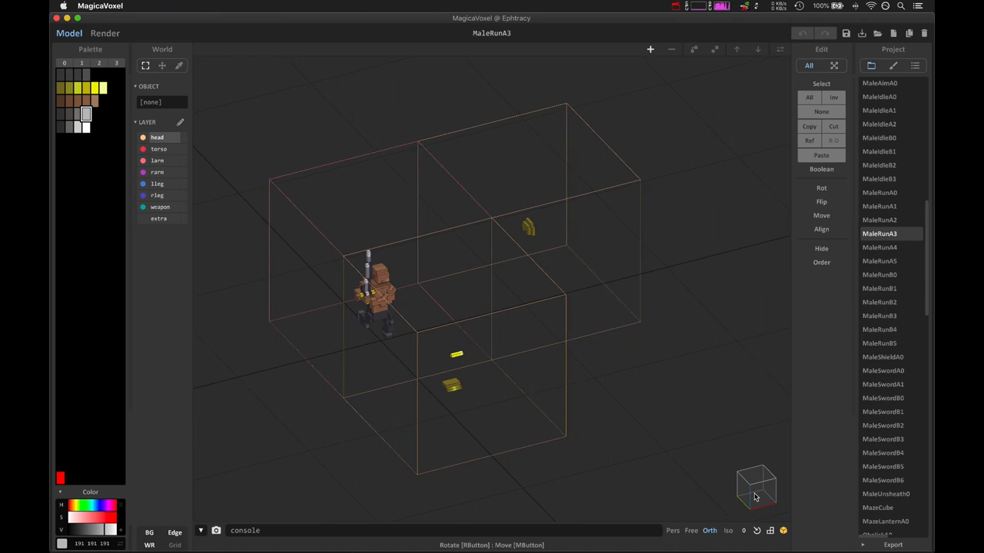
key(cmd+tab)
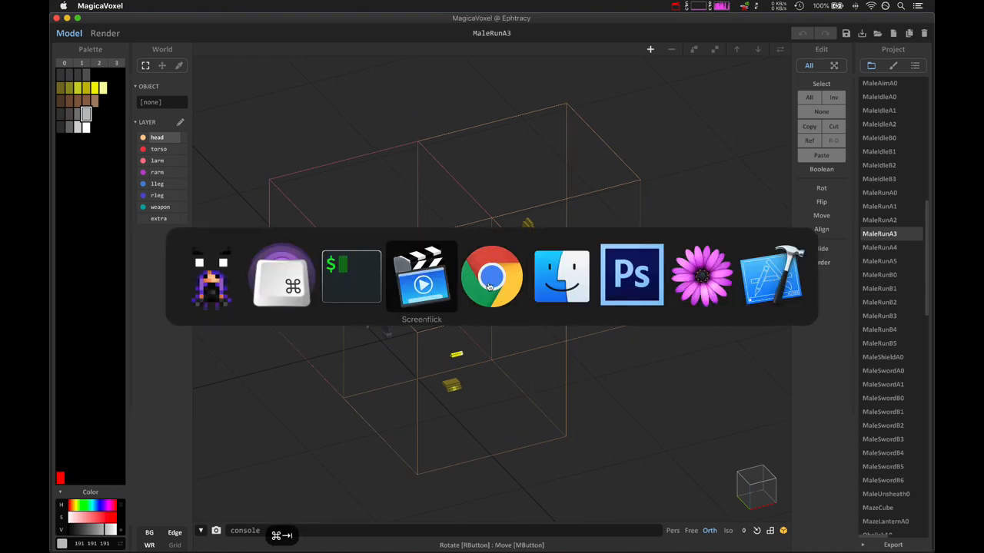
Compare RoqSword1E animation frames 1, 8 and 2, then scroll through the sprite layers
click(631, 275)
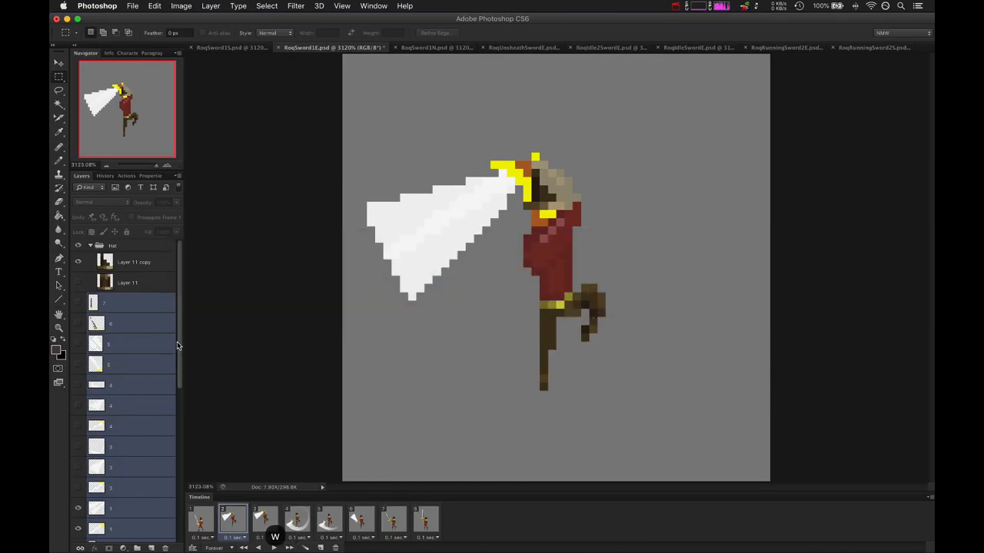
click(201, 519)
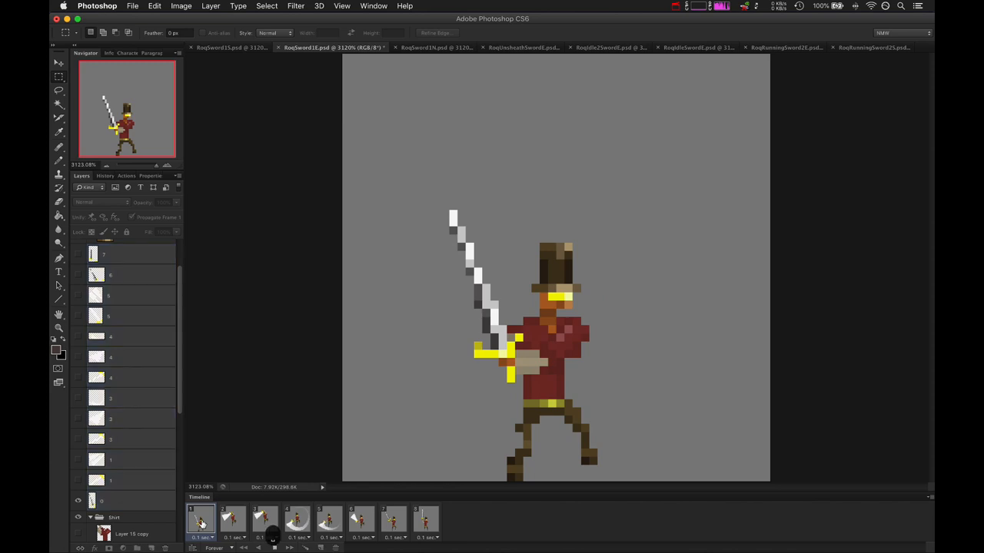
click(426, 519)
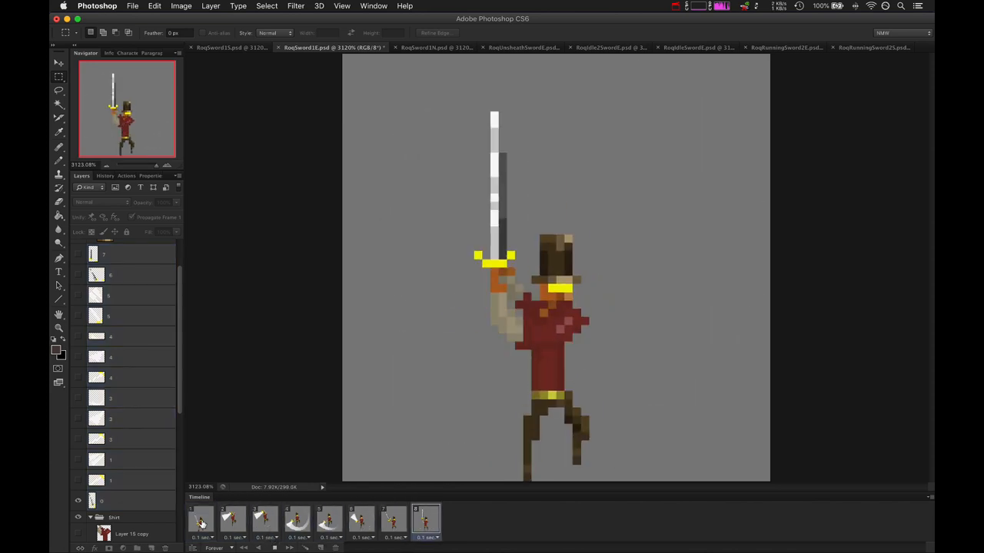
click(232, 519)
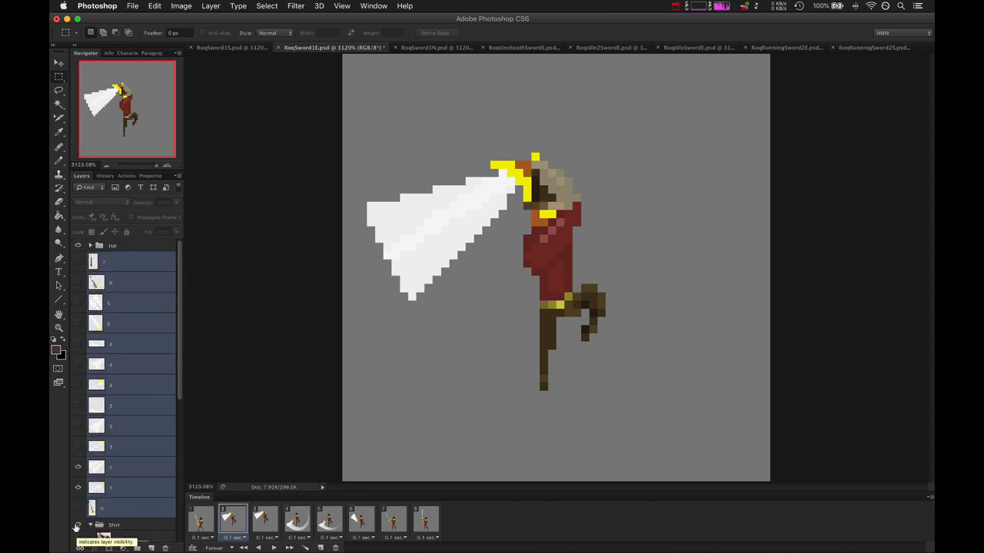
click(77, 525)
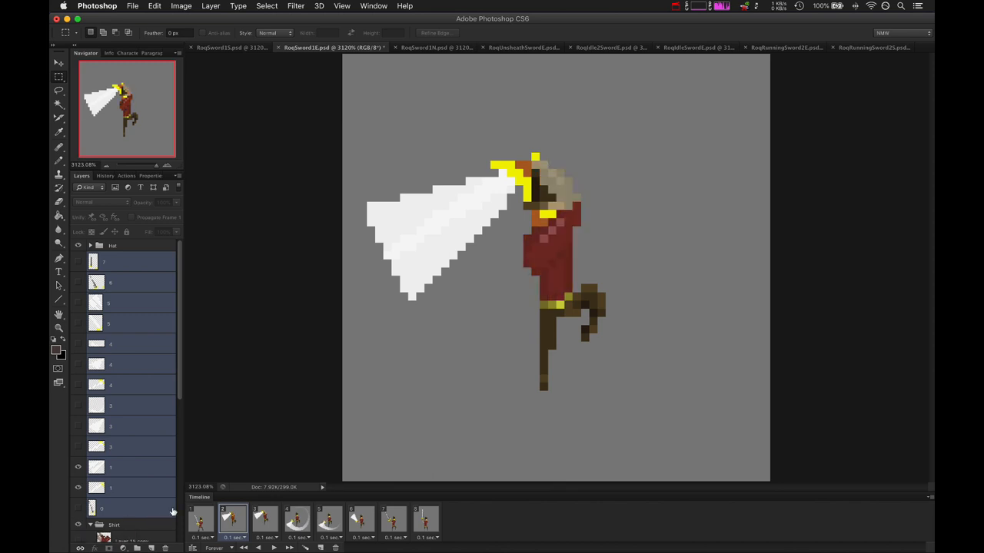
scroll(down, 3)
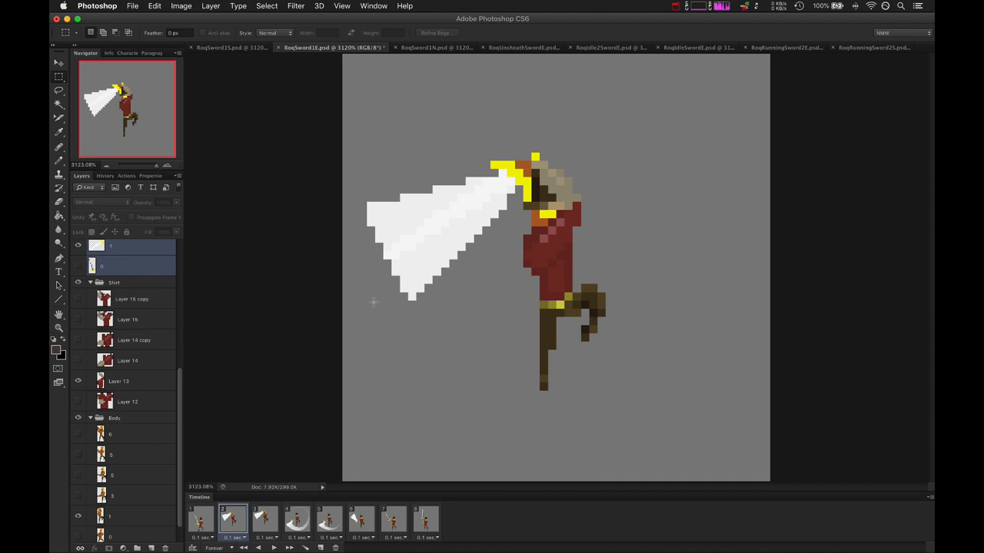
mouse_move(565, 318)
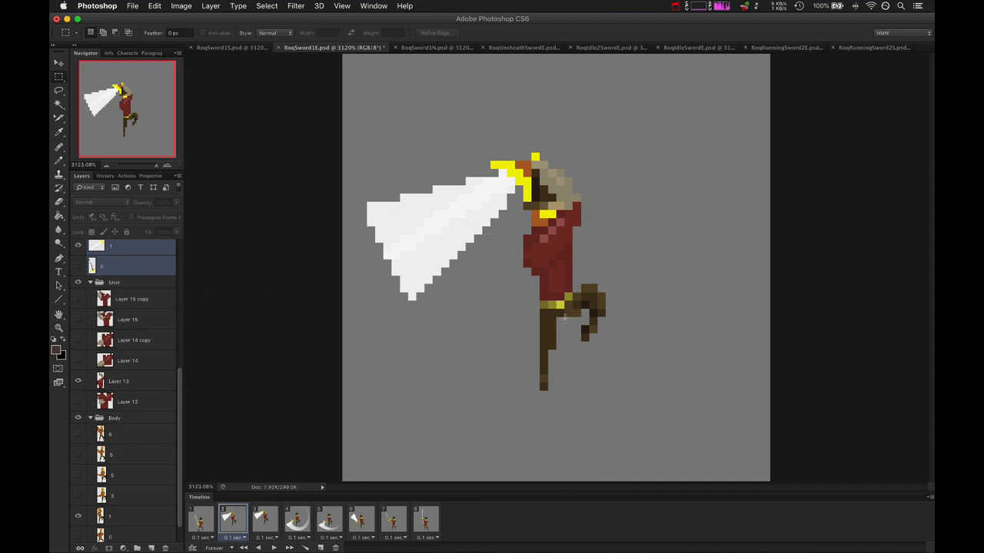
key(cmd+tab)
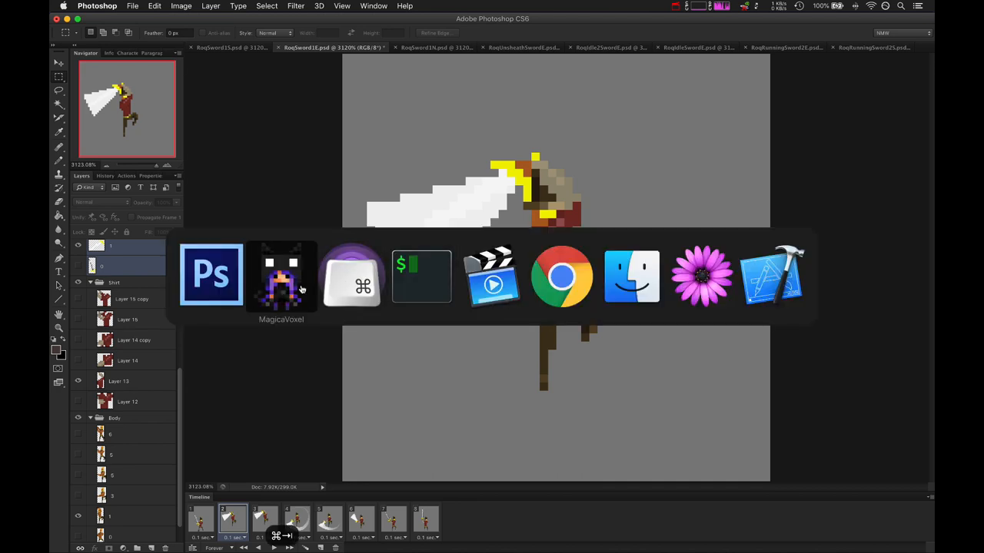
Back in MagicaVoxel, orbit the running figure and load the MaleSwordA0 sword pose
click(281, 275)
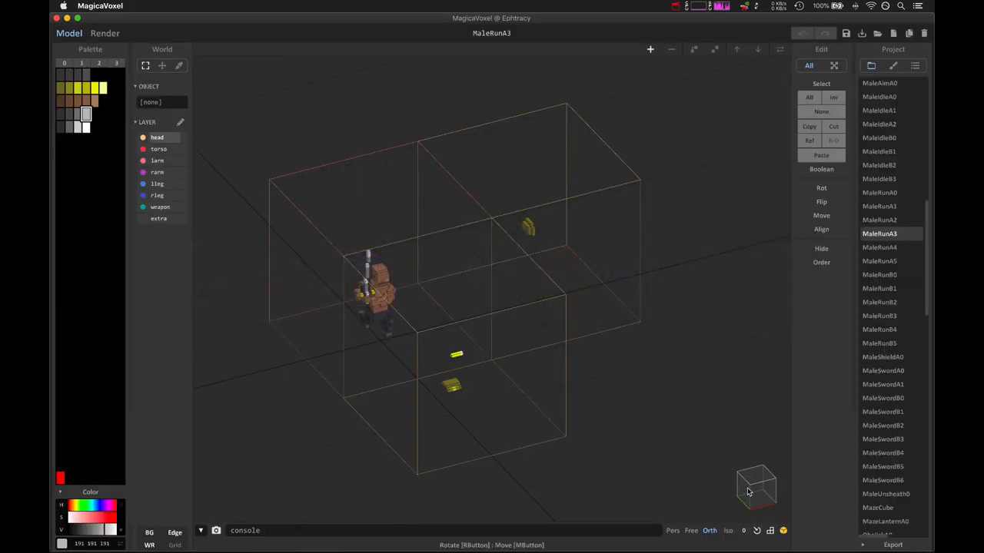
drag(756, 488, 772, 476)
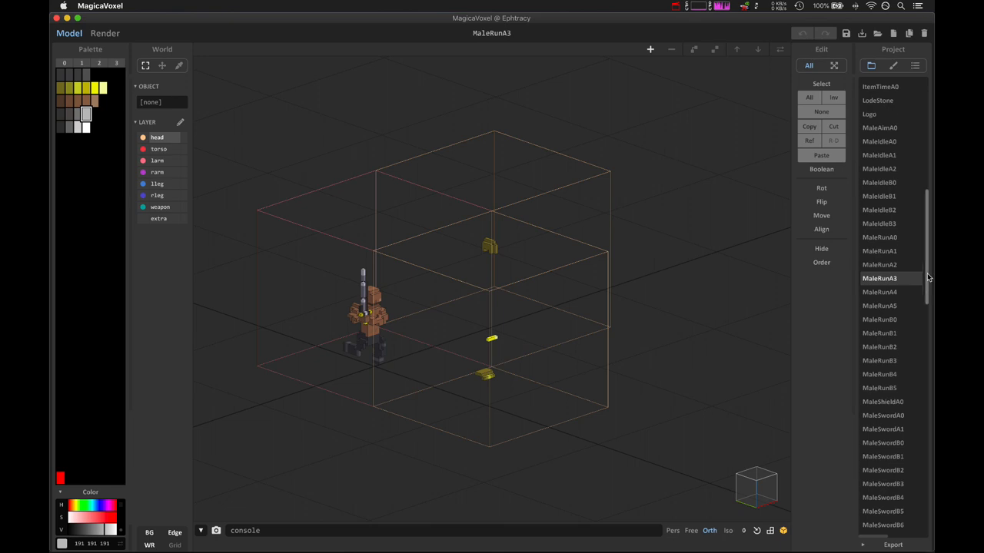
scroll(down, 3)
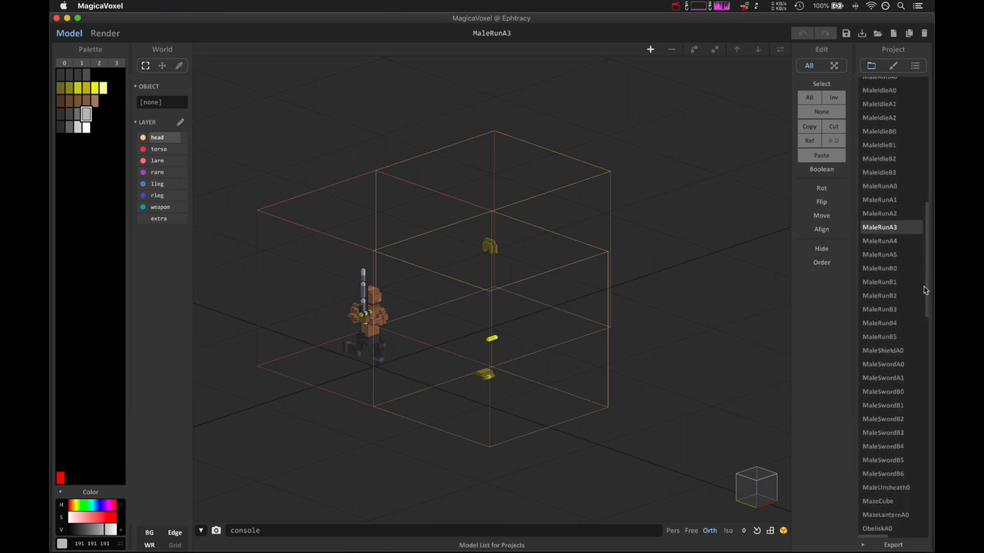
mouse_move(926, 288)
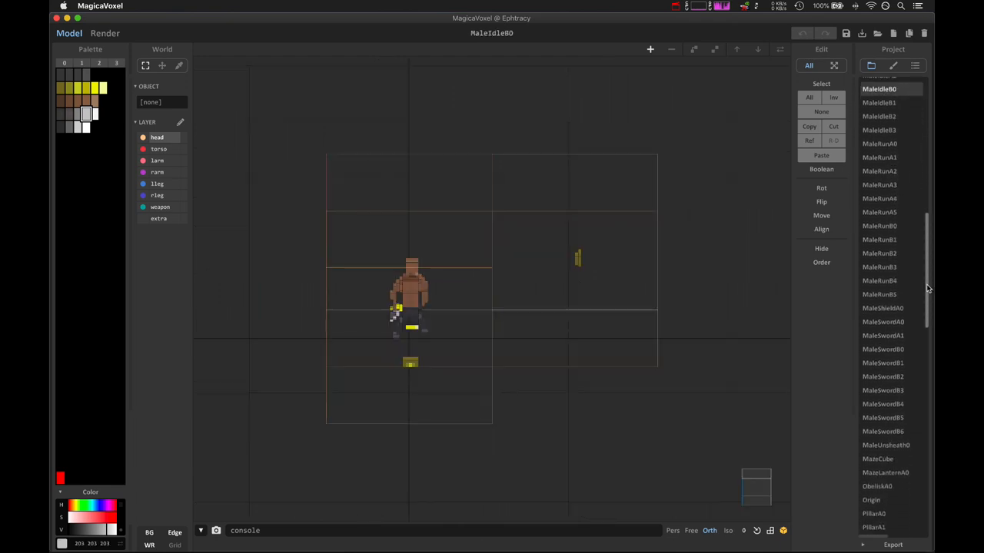
click(882, 315)
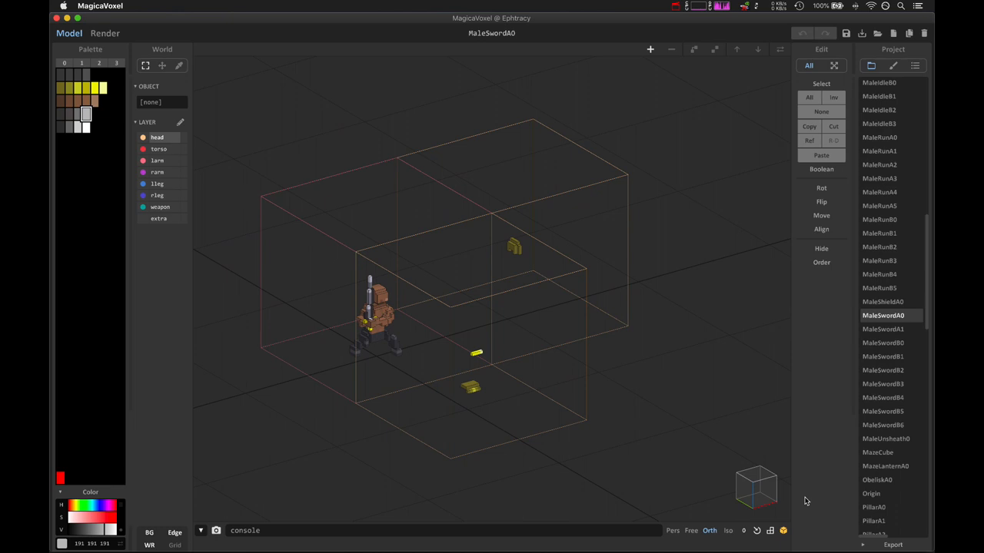
mouse_move(644, 440)
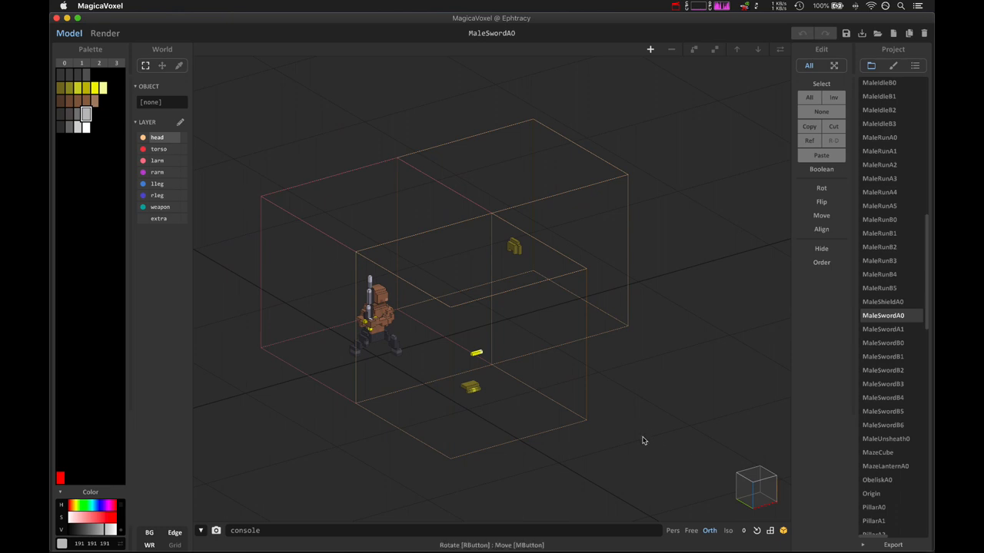
mouse_move(638, 116)
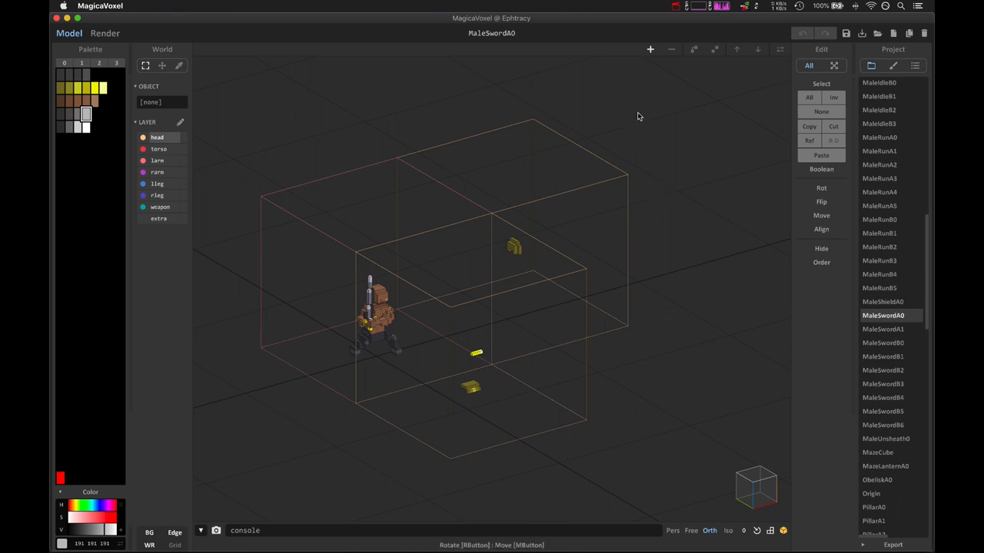